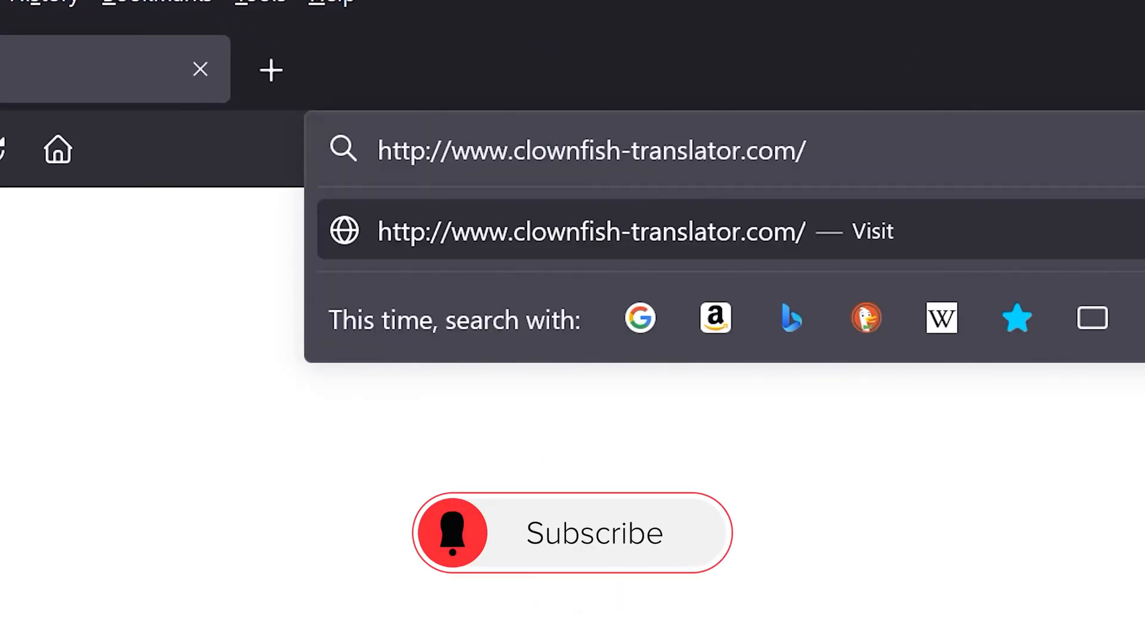
Step: Visit clownfish-translator.com and go to its Voice Changer page
click(573, 533)
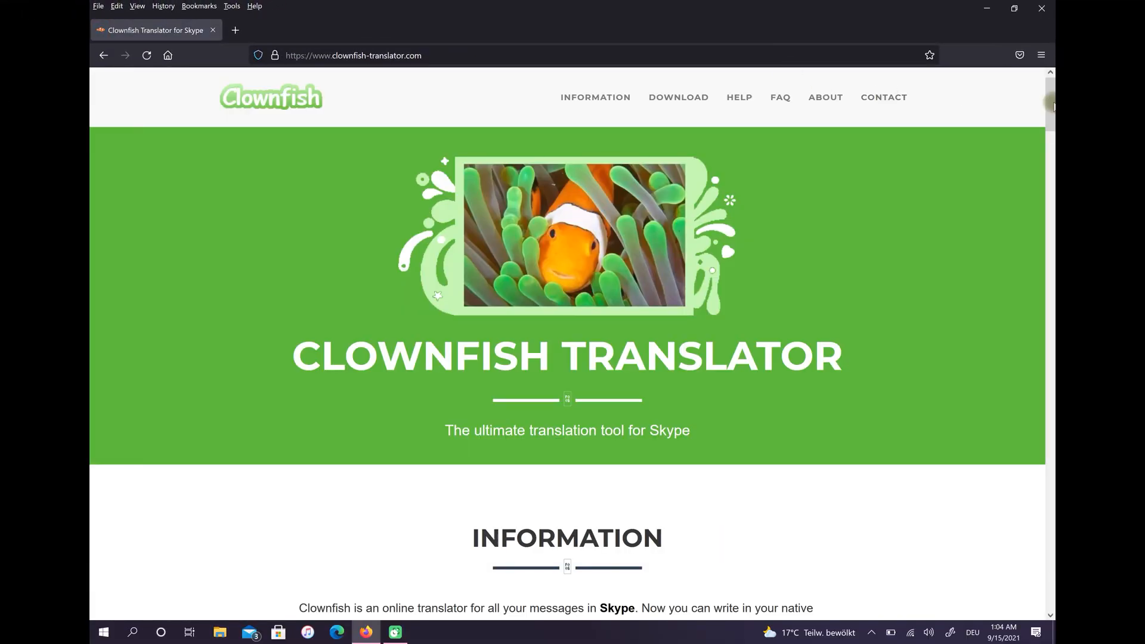
click(885, 97)
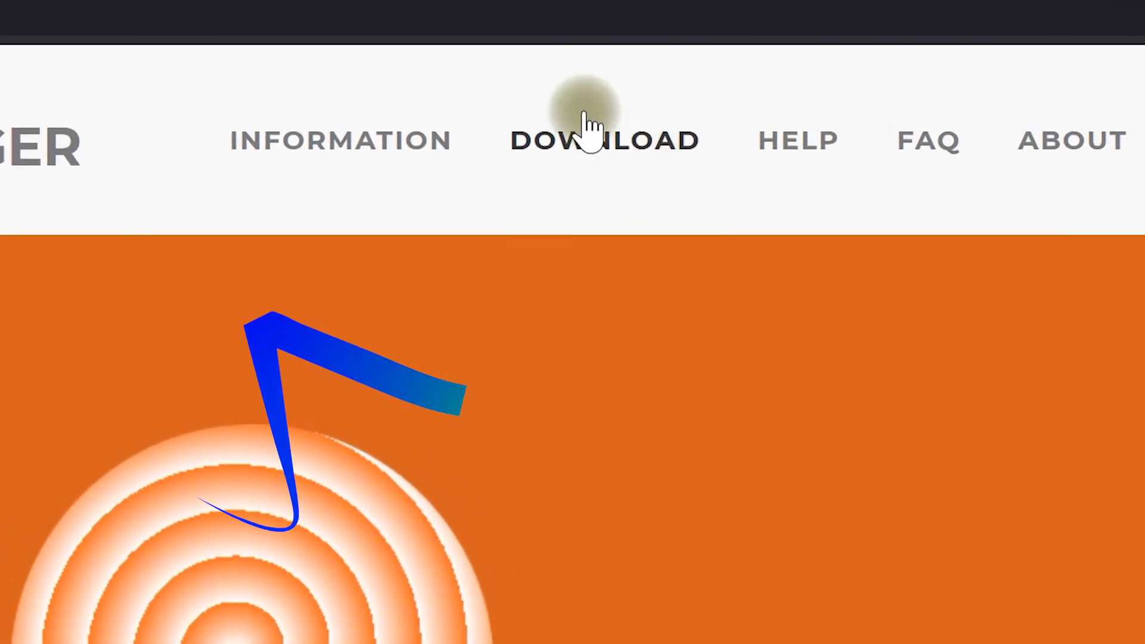
Step: Download the 64-bit VoiceChanger 1.50 installer and save the file to disk
click(604, 140)
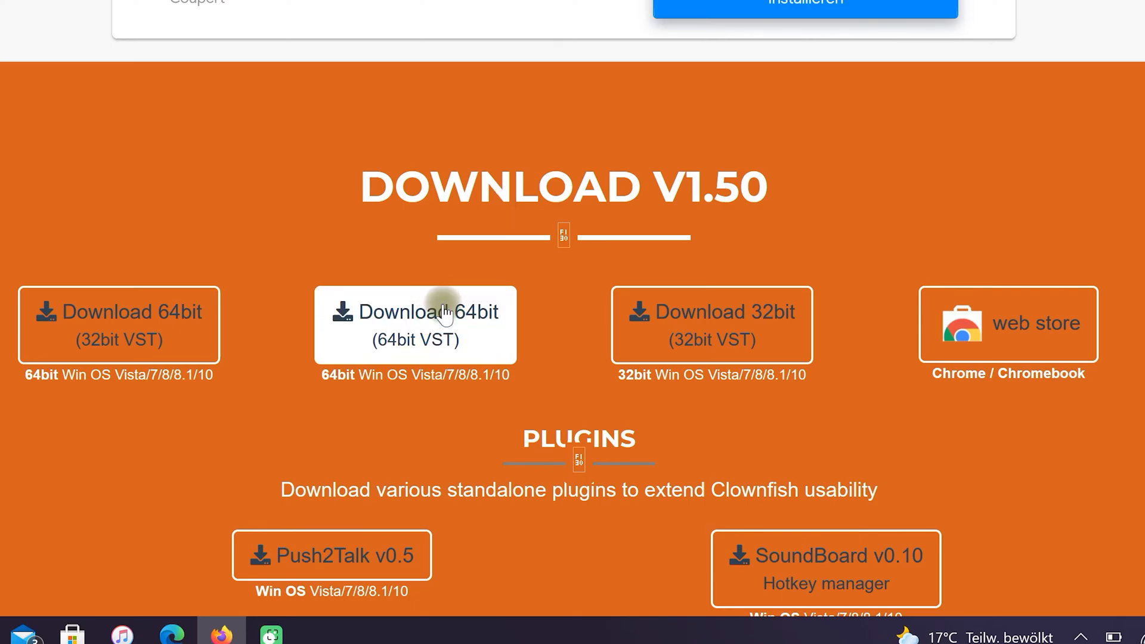
mouse_move(431, 310)
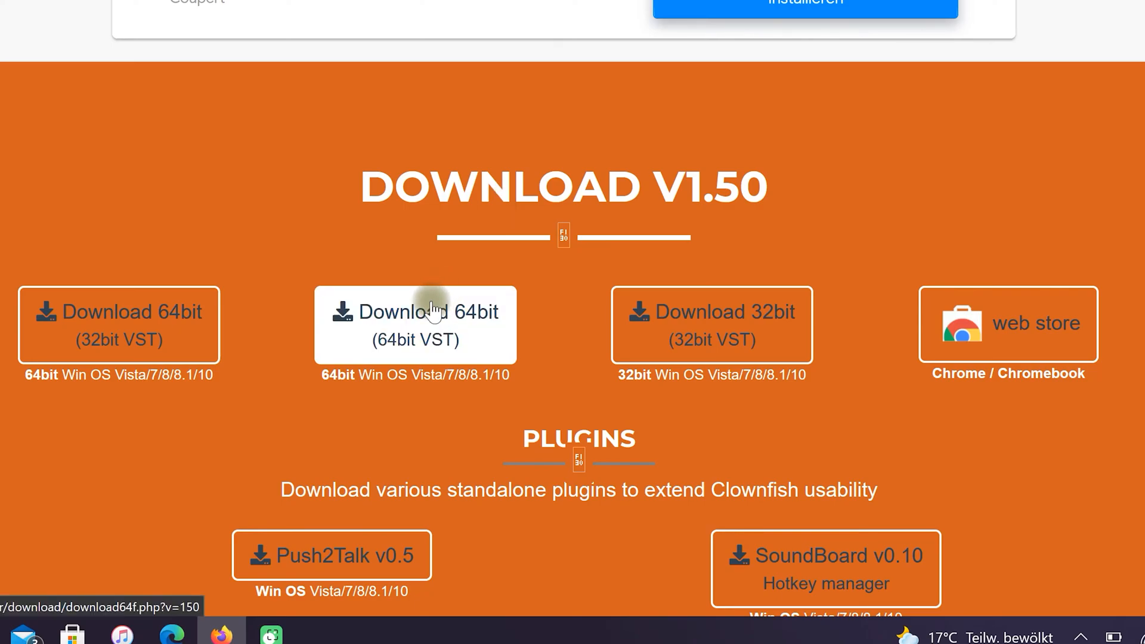
scroll(up, 3)
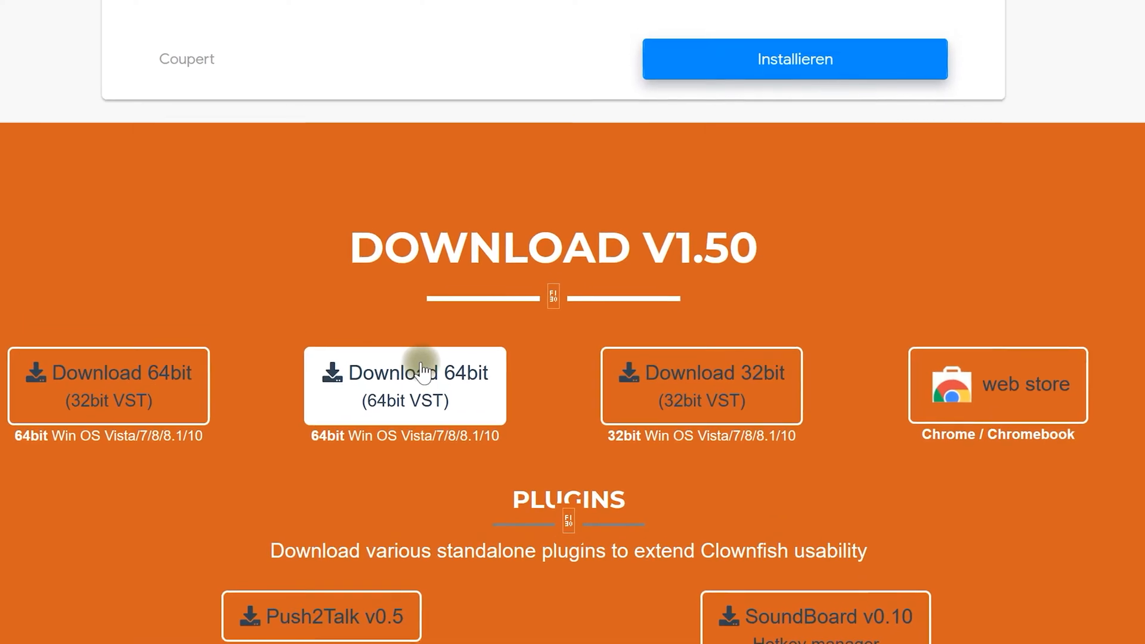
click(405, 372)
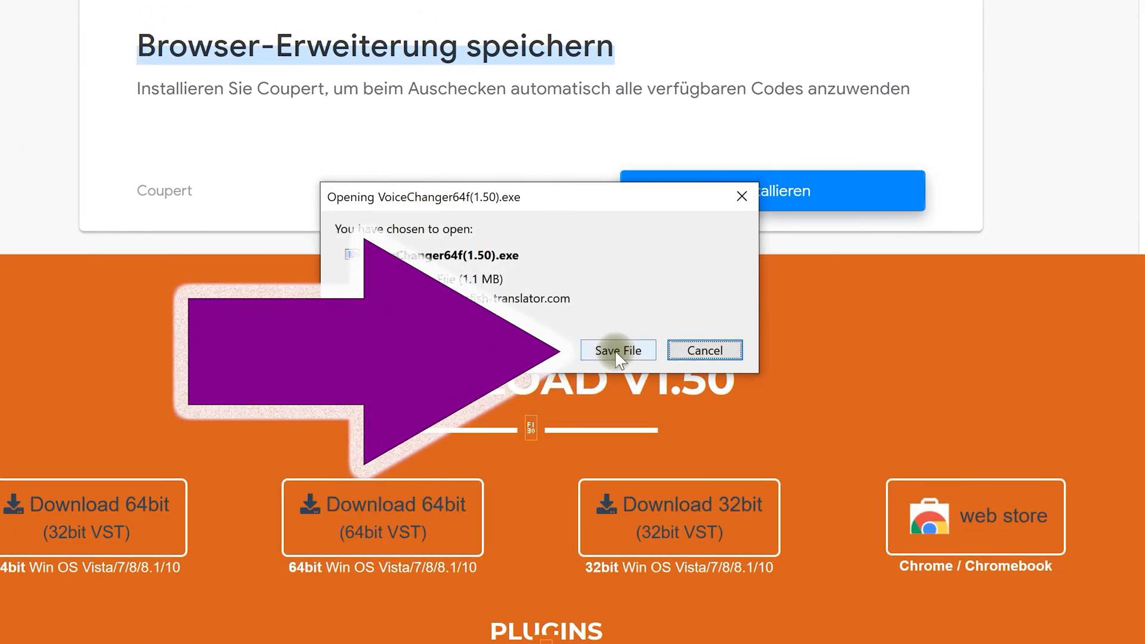
click(617, 350)
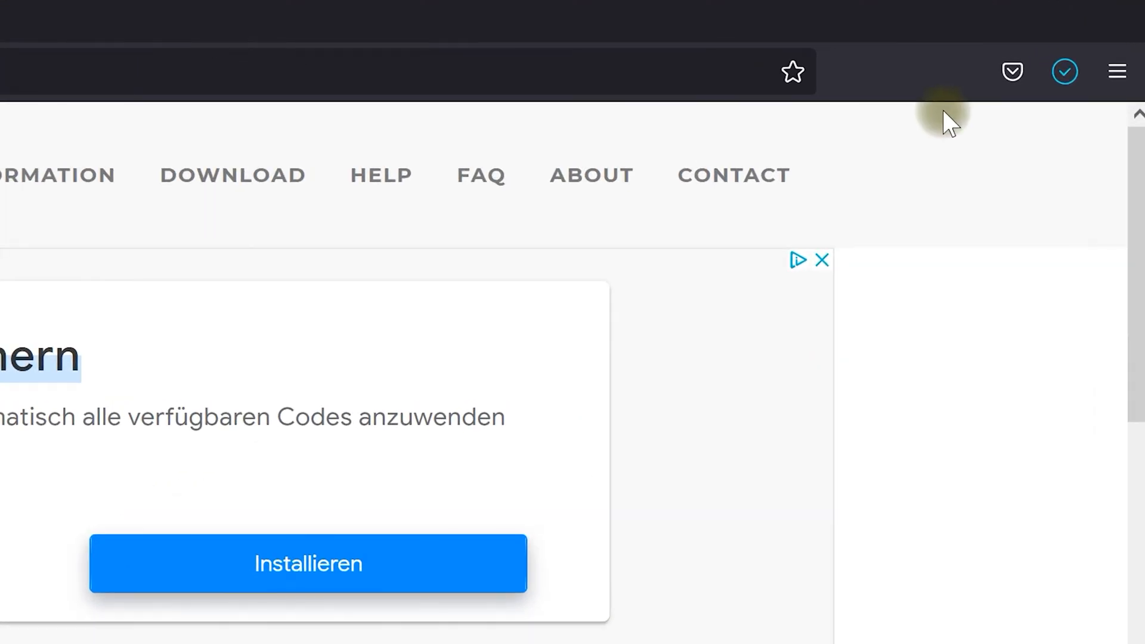
Step: Run the VoiceChanger installer with default components and folder through to Finish
click(1065, 71)
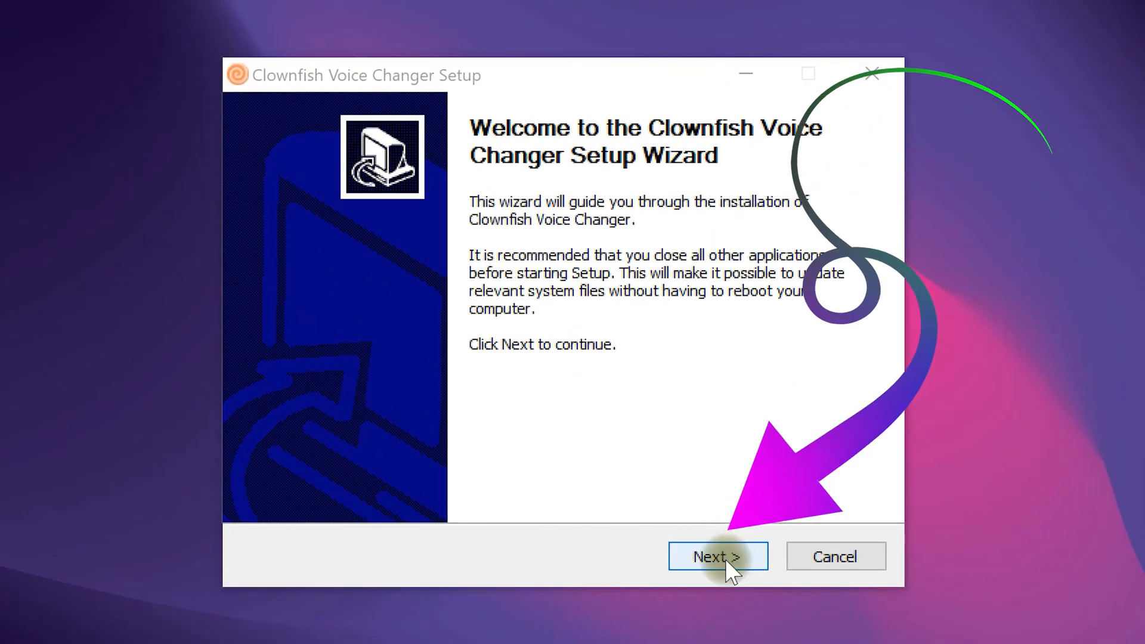
click(719, 556)
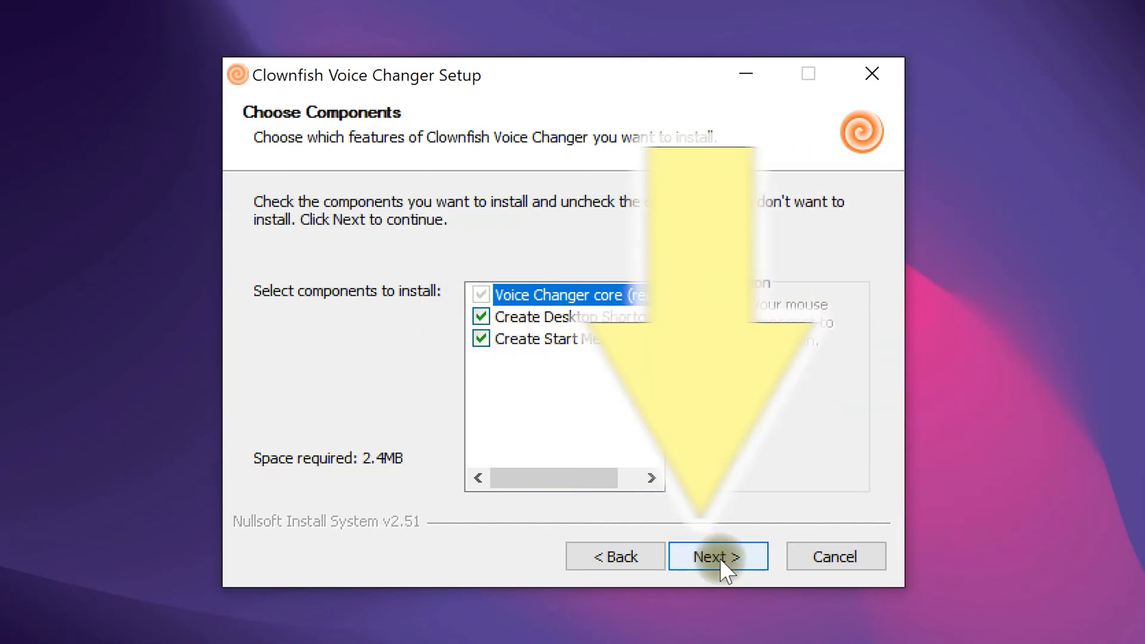
click(717, 556)
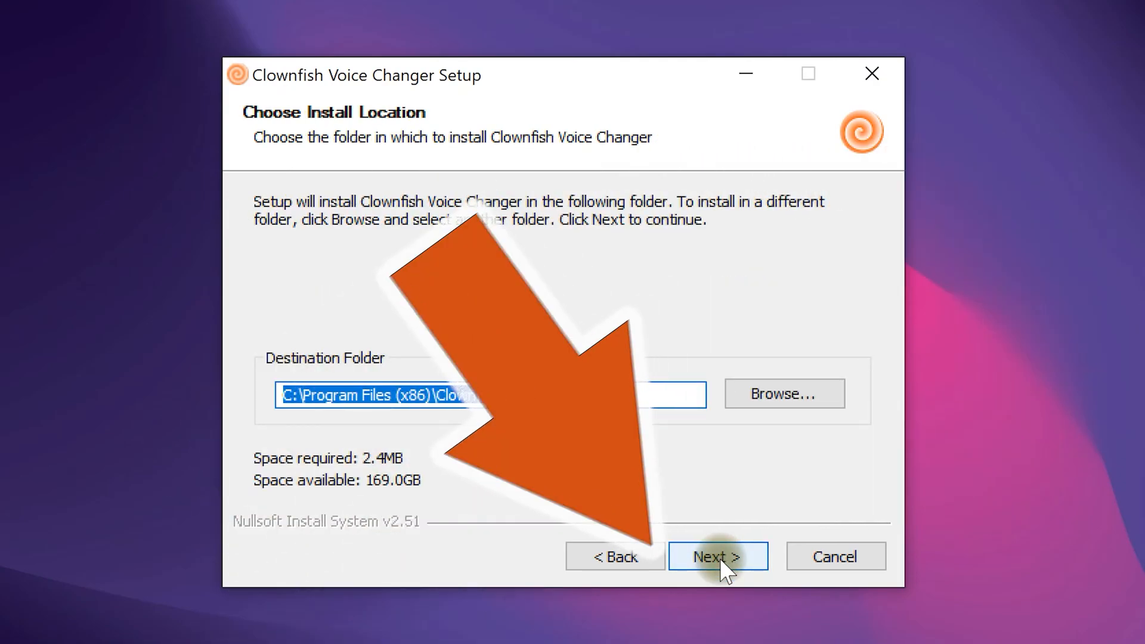
click(719, 556)
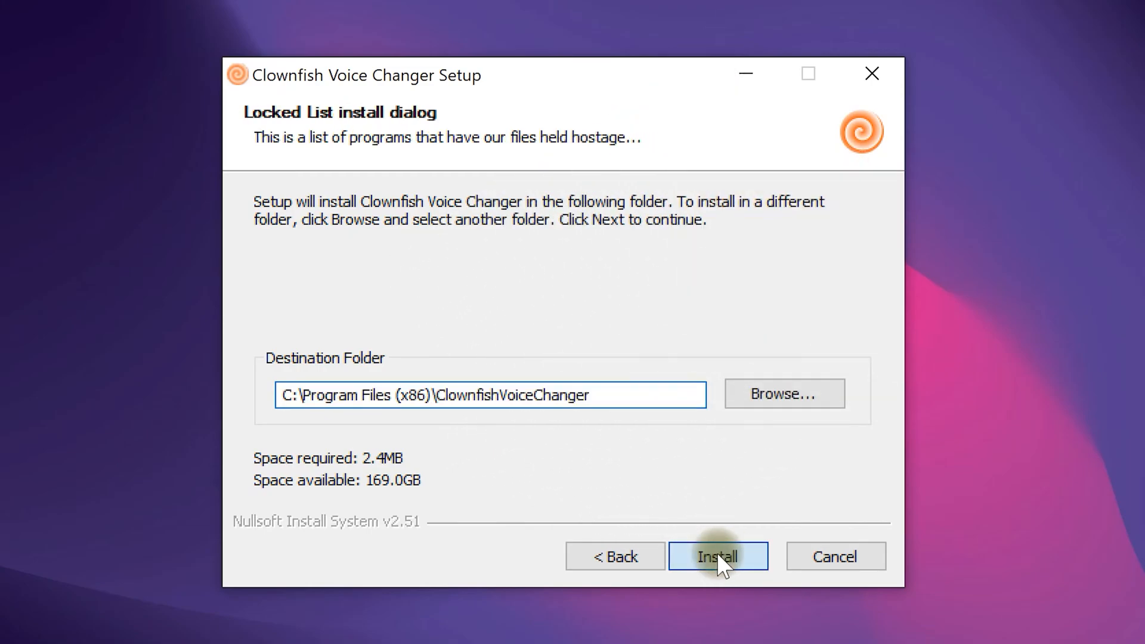
click(717, 557)
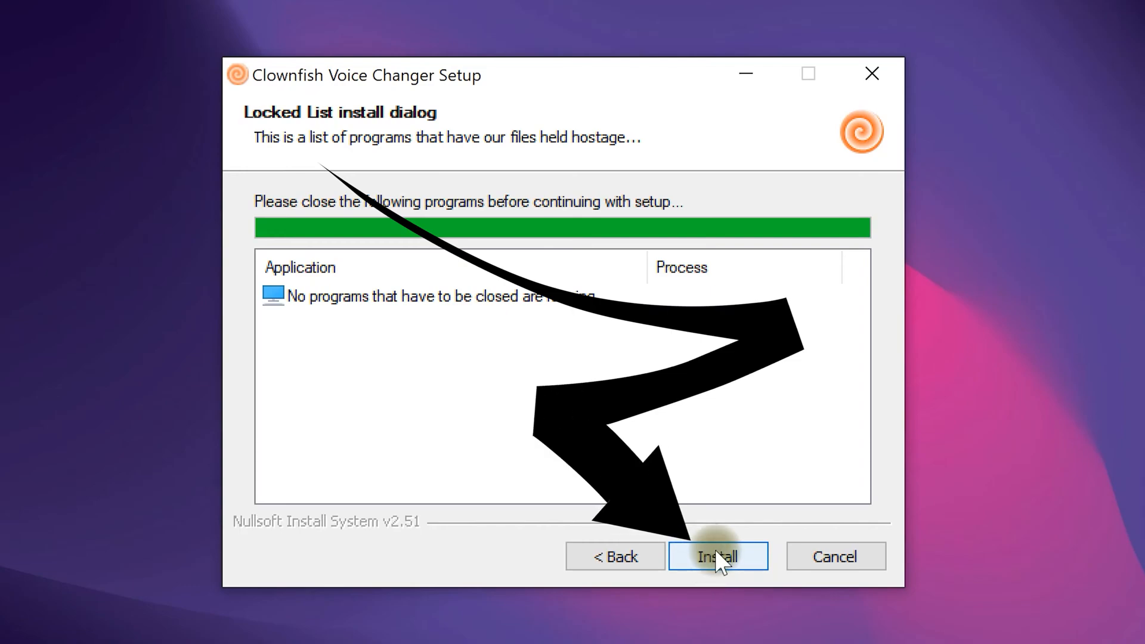
click(718, 556)
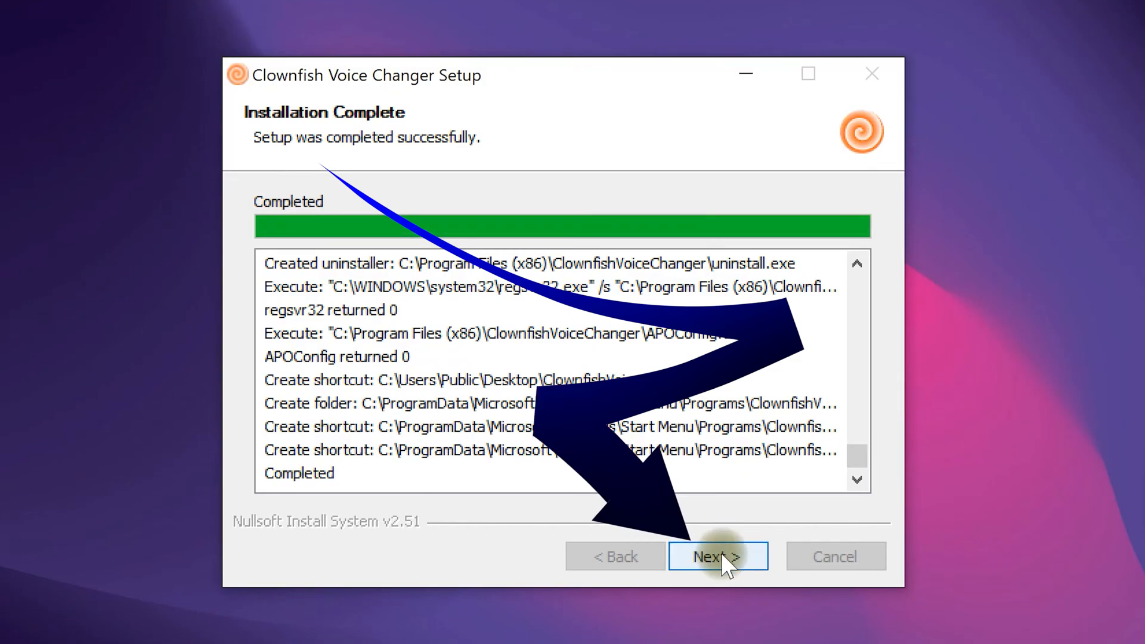
click(719, 557)
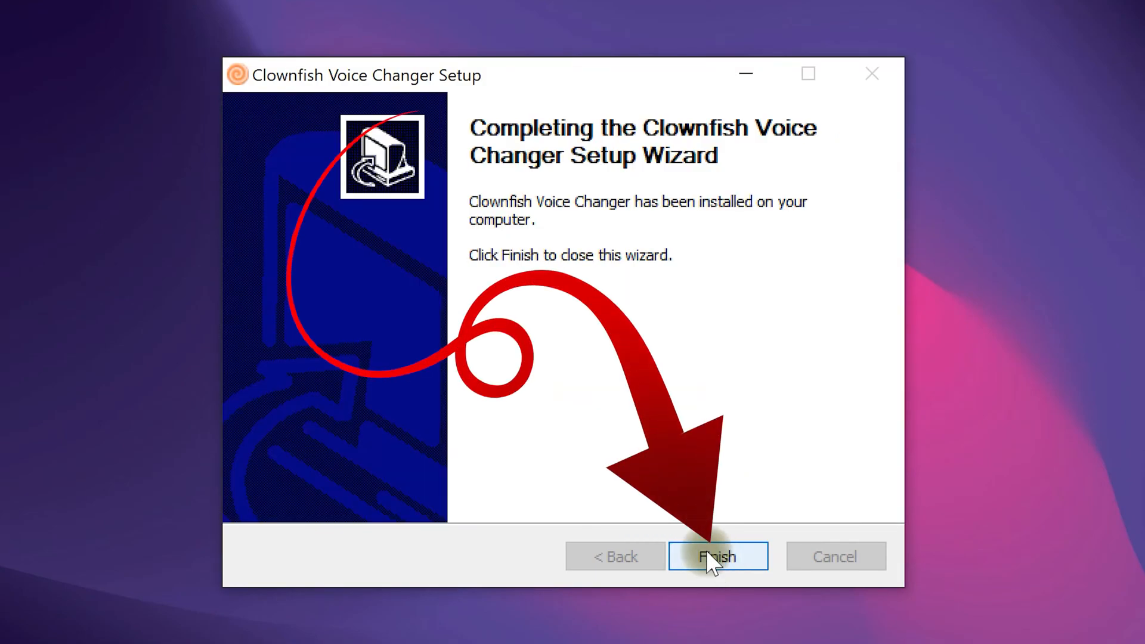
click(717, 556)
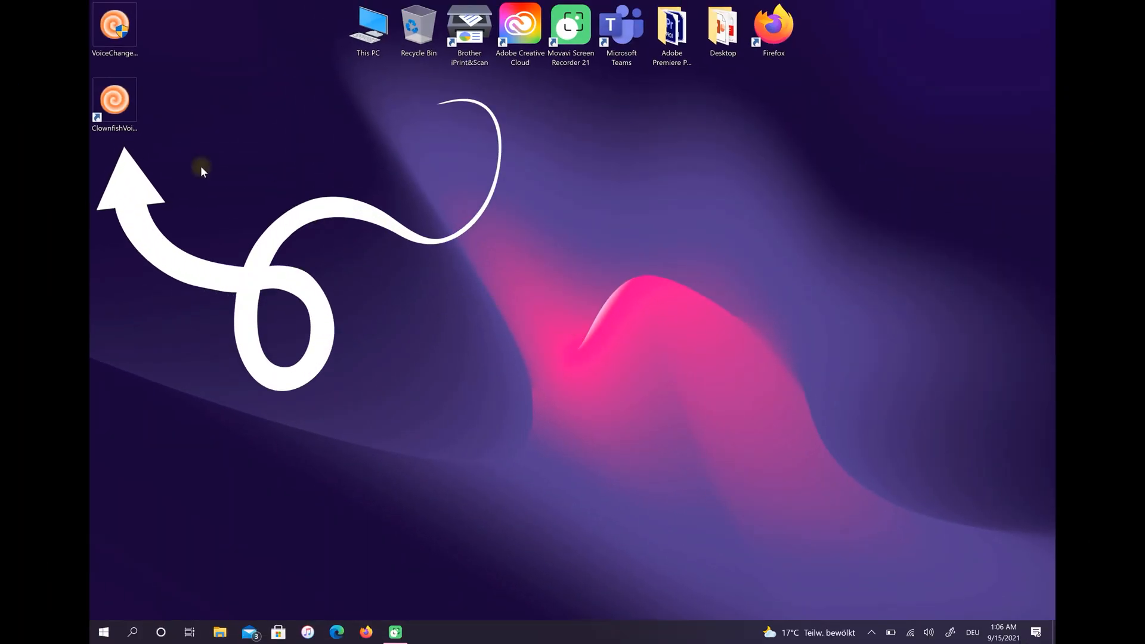
Step: Open the Clownfish tray icon's context menu
click(114, 99)
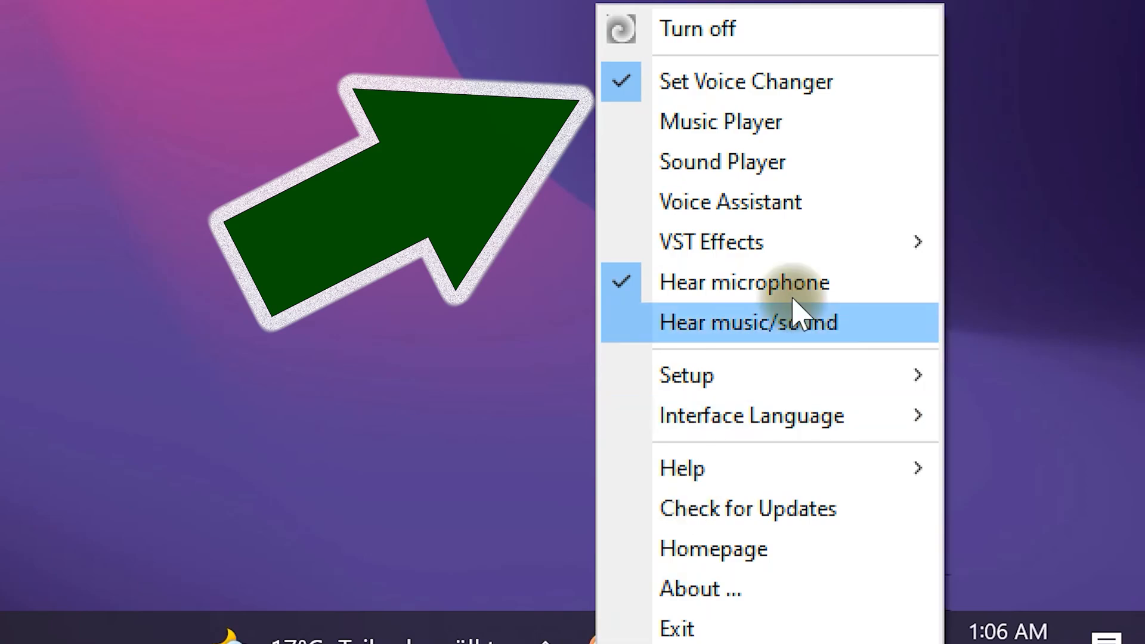
mouse_move(789, 81)
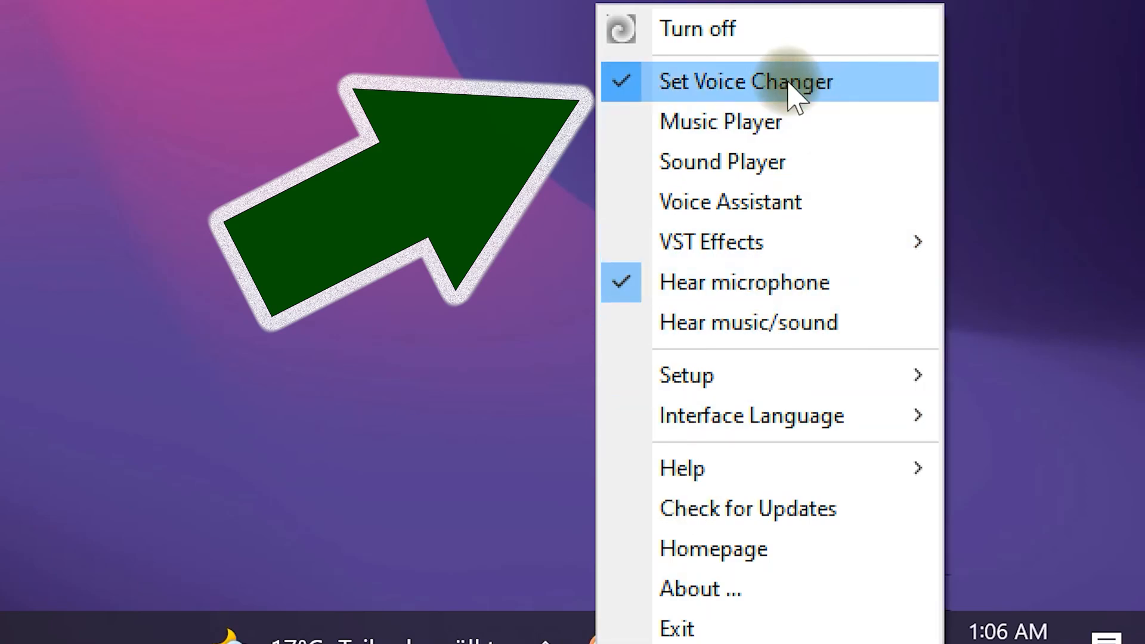
Step: Open Set Voice Changer, try Female pitch, then switch to Male pitch
click(746, 81)
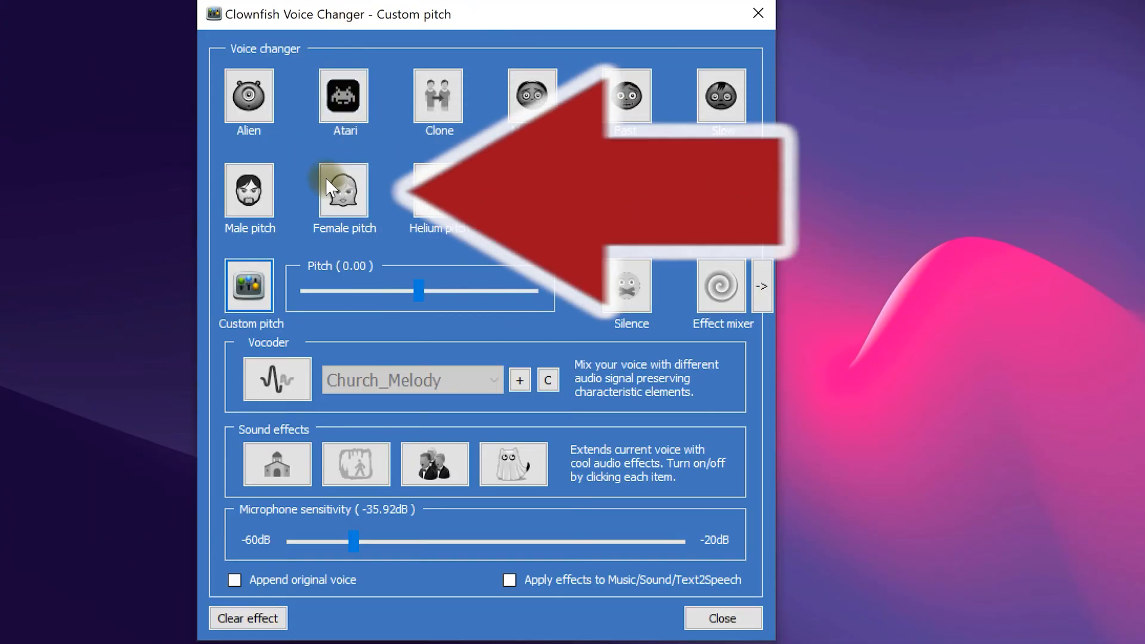
click(344, 191)
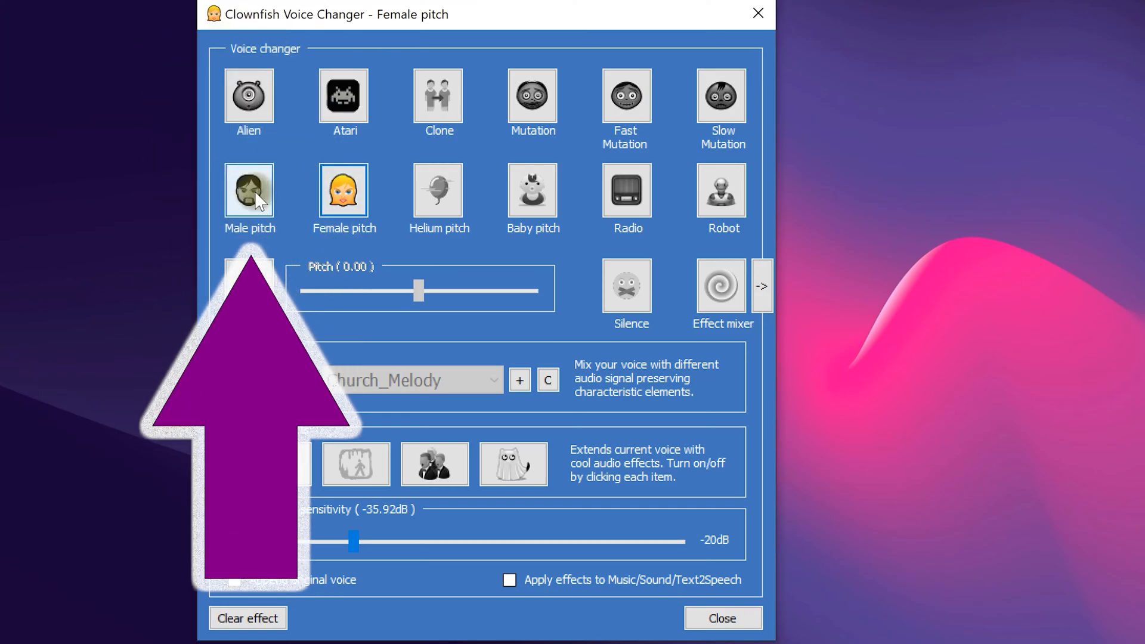
click(249, 192)
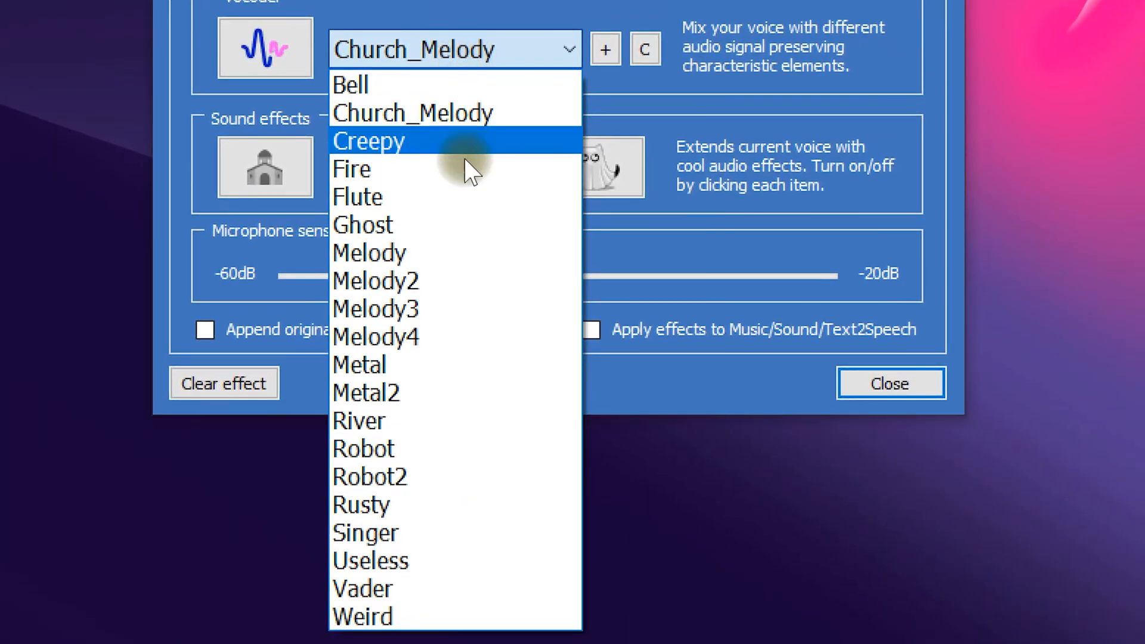
mouse_move(438, 113)
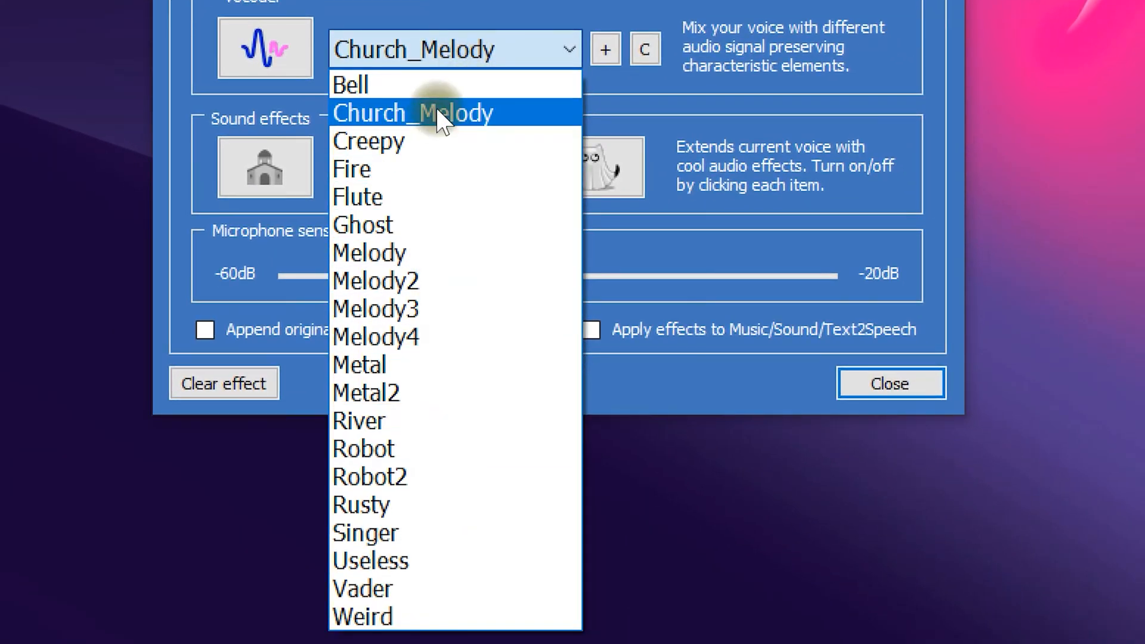
Step: Select Church_Melody from the Vocoder preset list
click(414, 113)
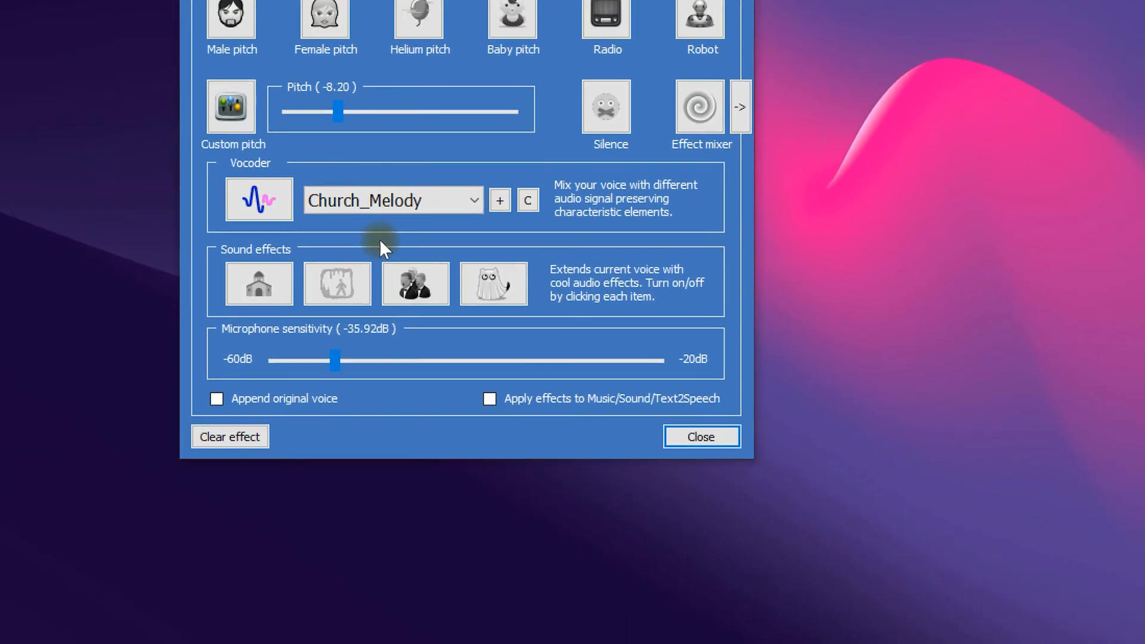